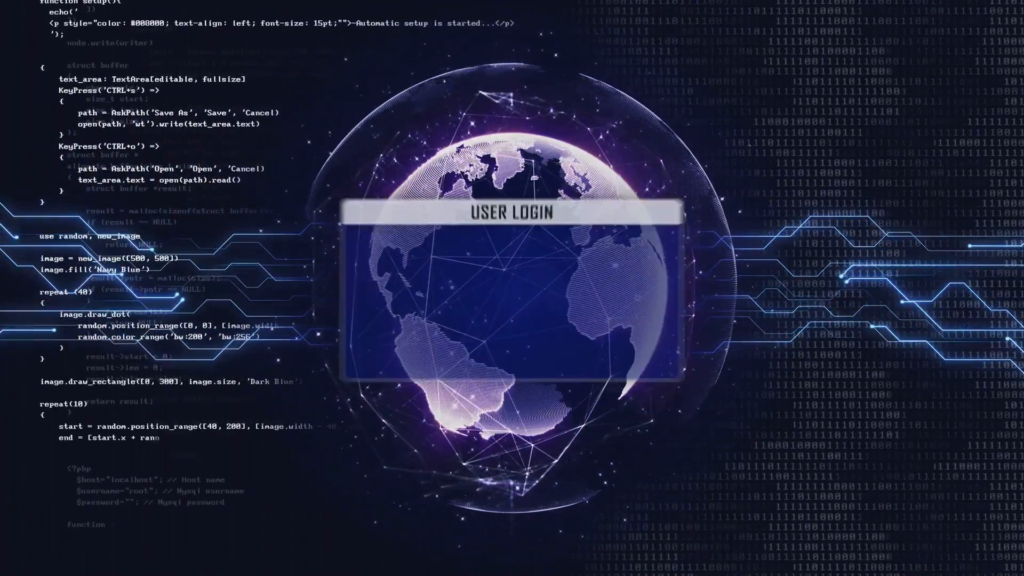
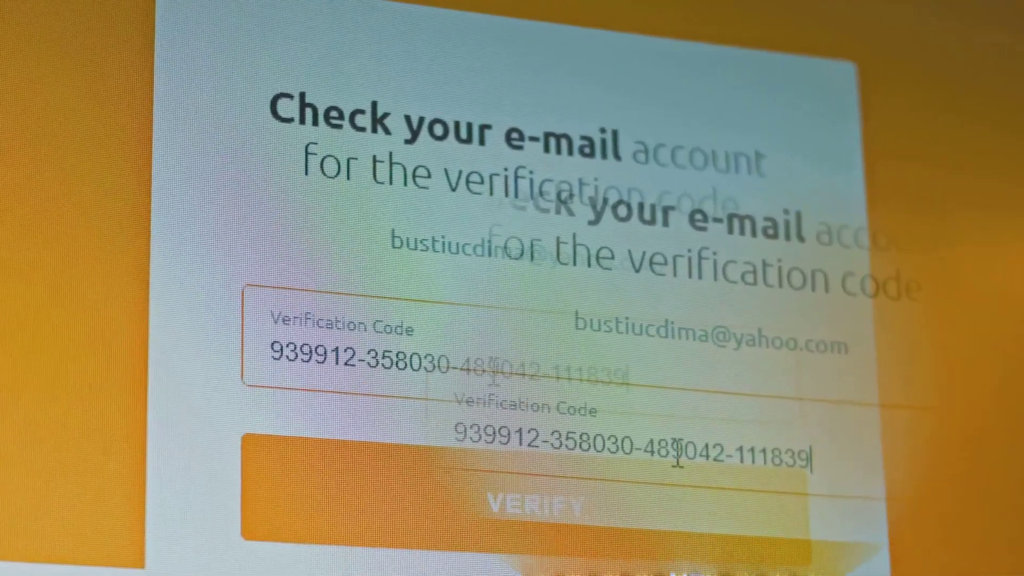